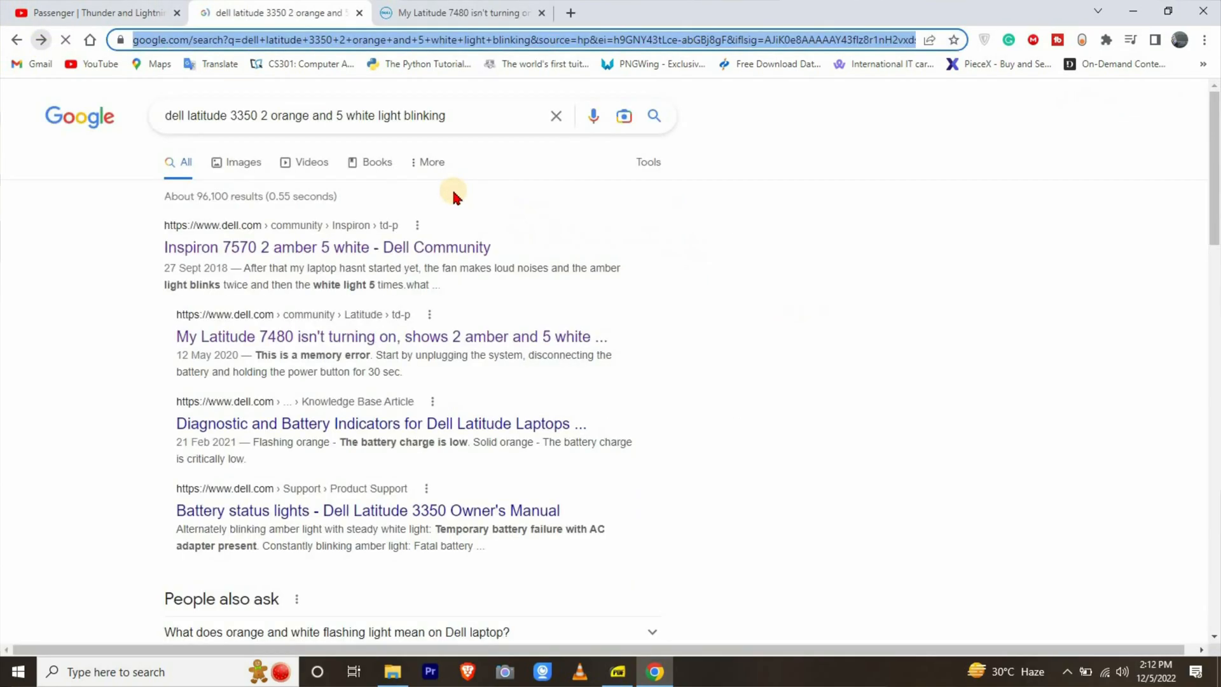
Step: Search Google for 'dell latitude light blinking codes' from the suggestion dropdown
left_click(335, 115)
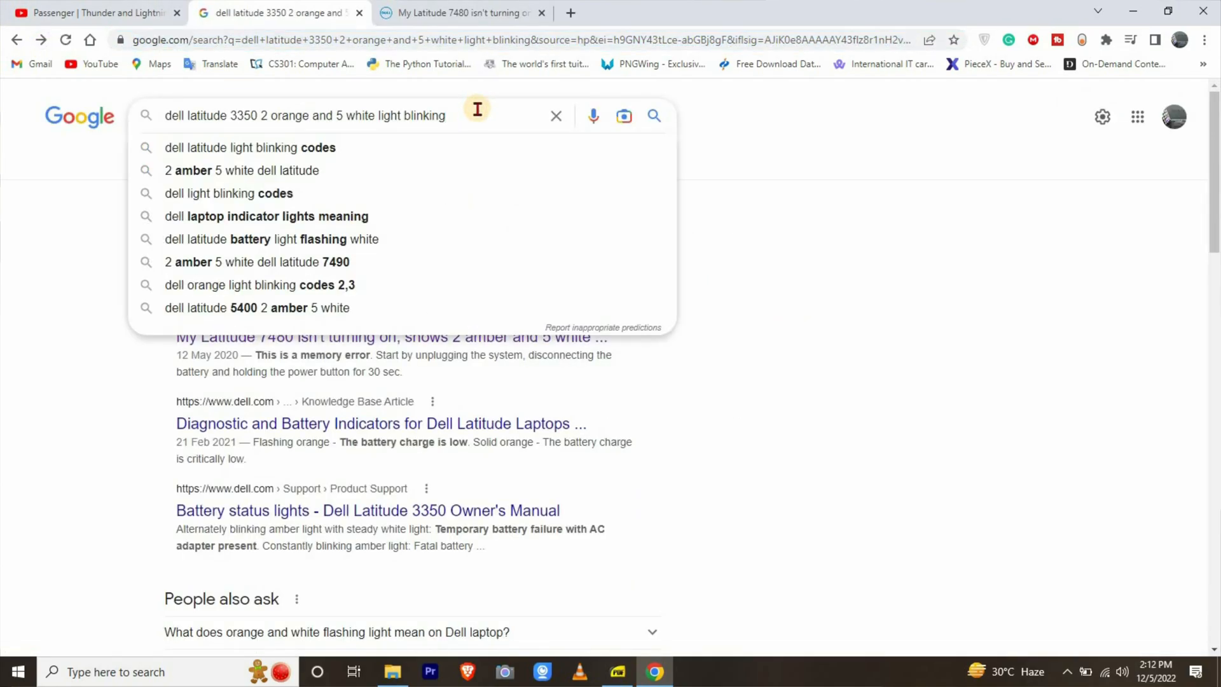
left_click(250, 147)
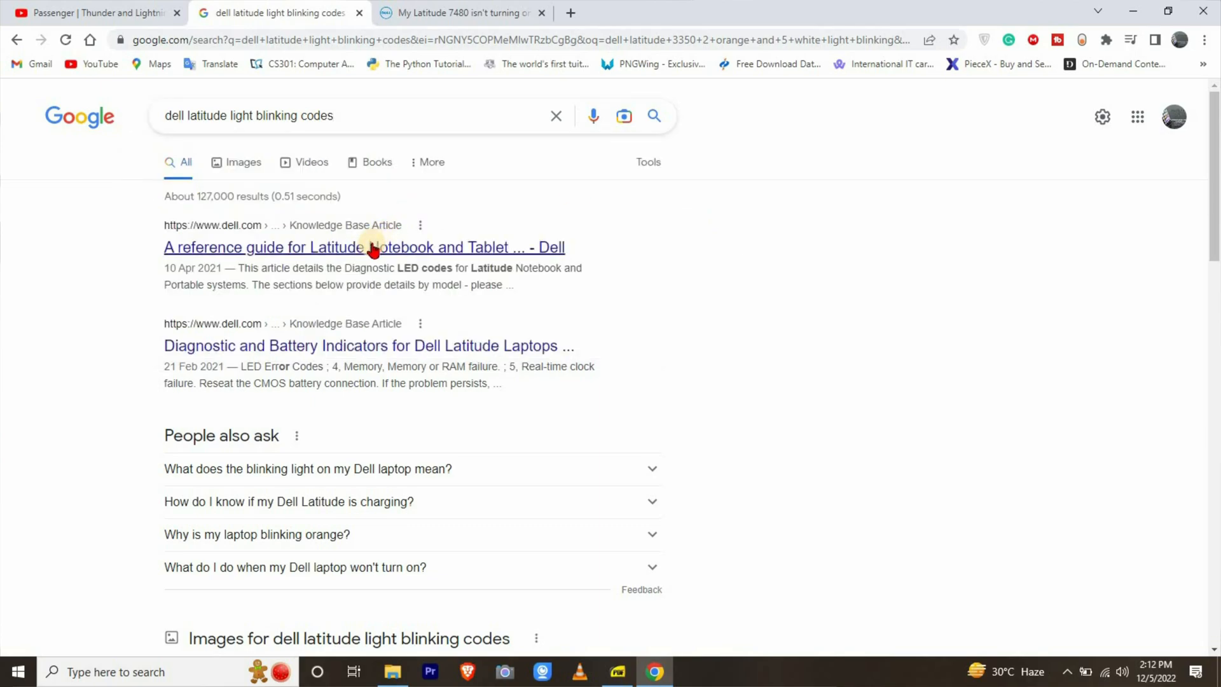
Step: Open Dell's 'A reference guide for Latitude Notebook and Tablet Diagnostic Indicators' article and view its Resolution section
left_click(363, 248)
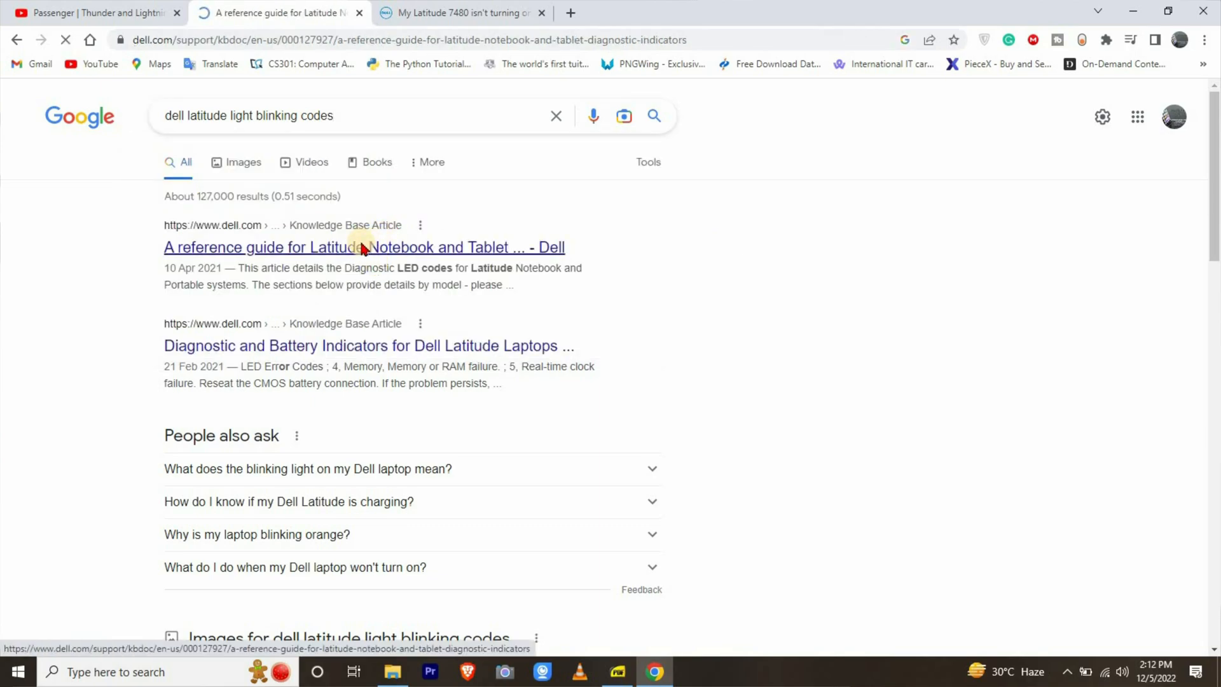
left_click(364, 247)
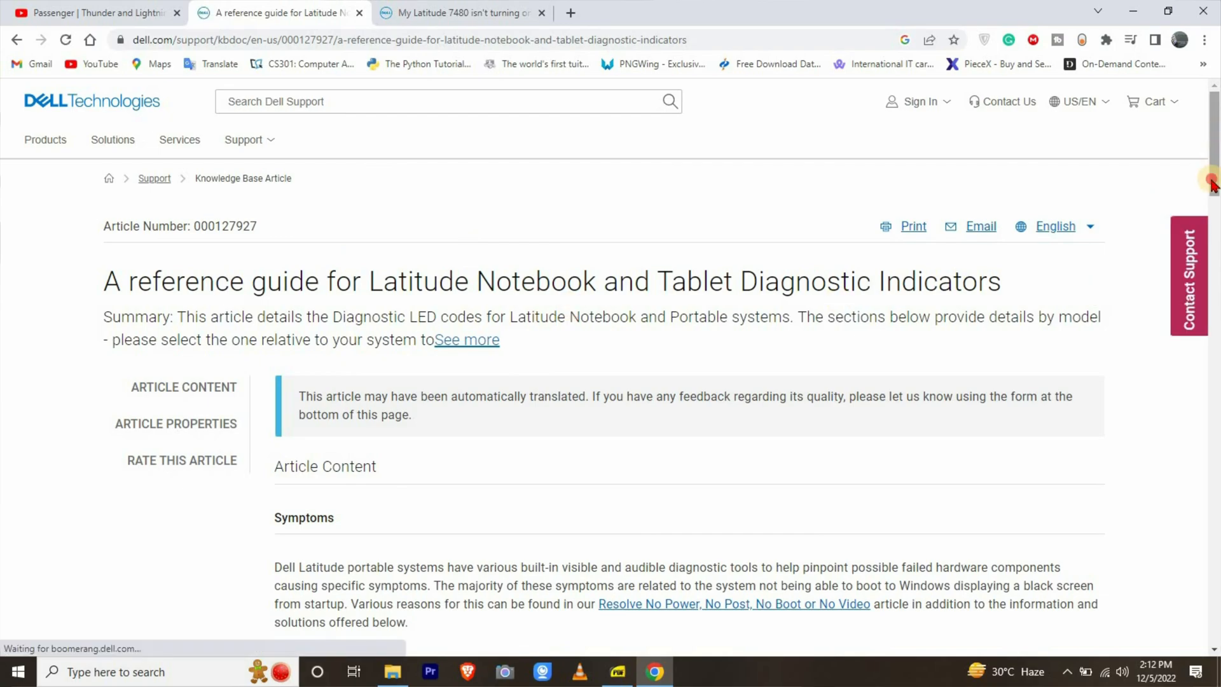
scroll("down", 3)
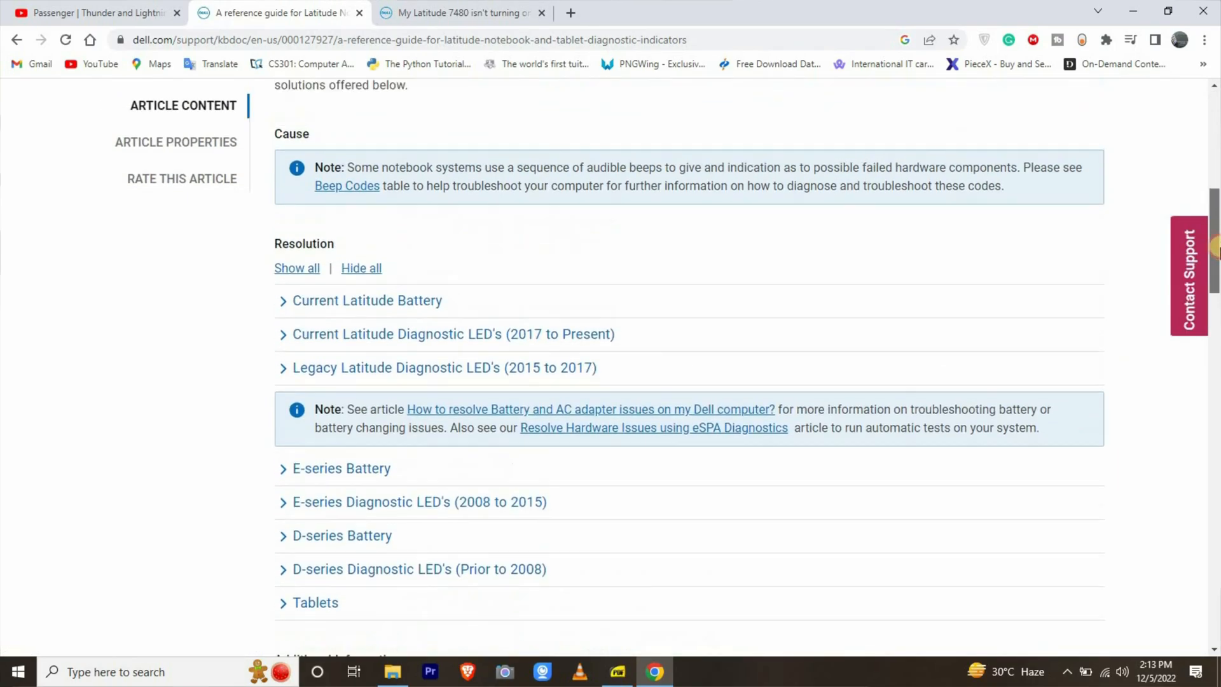
scroll("up", 3)
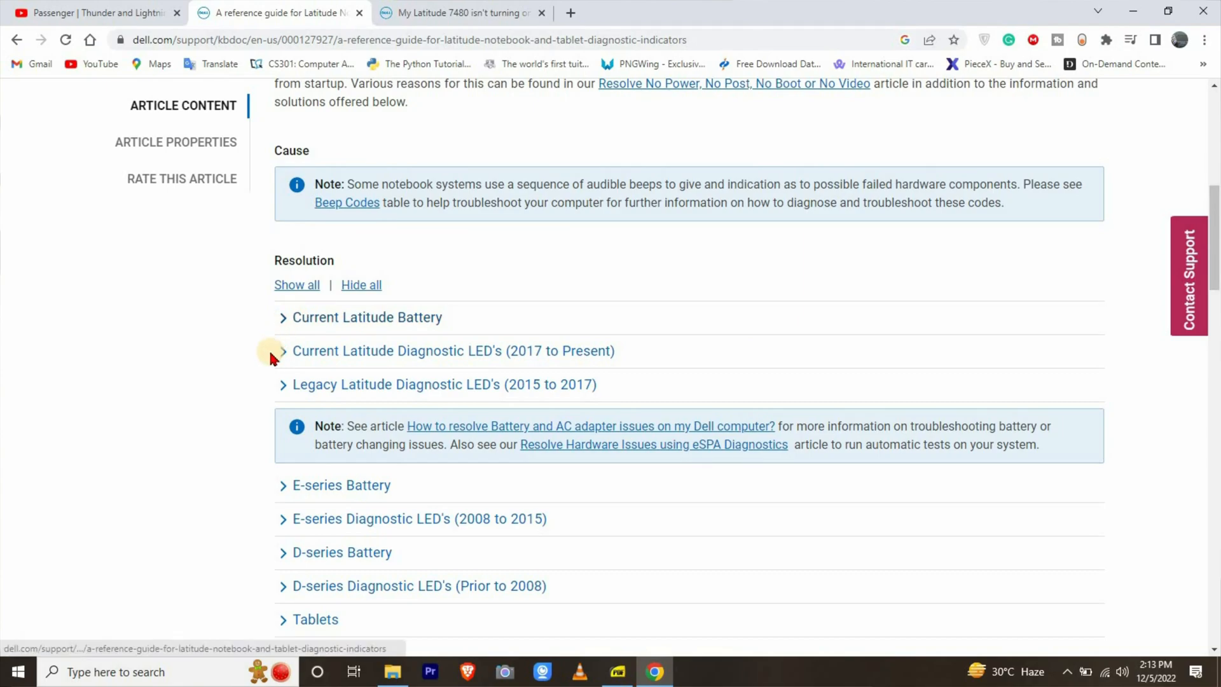
Step: Expand 'Current Latitude Diagnostic LED's (2017 to Present)' and locate the 2,5 Invalid Memory Installed row
left_click(292, 351)
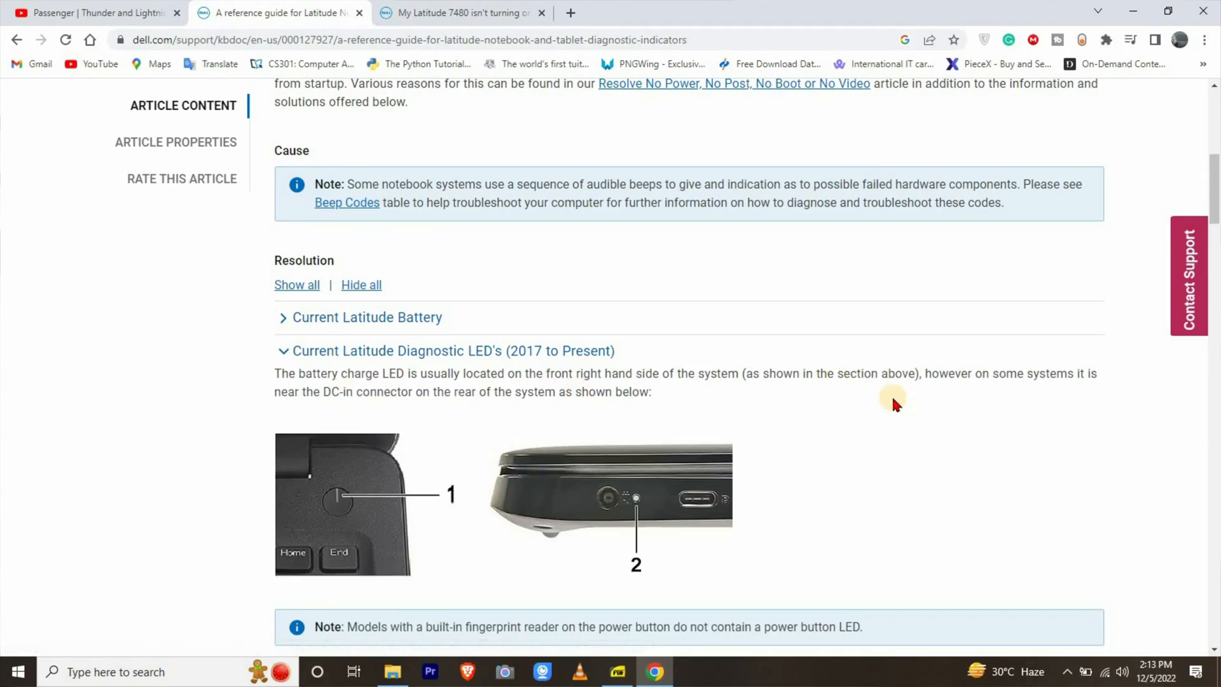
scroll("down", 3)
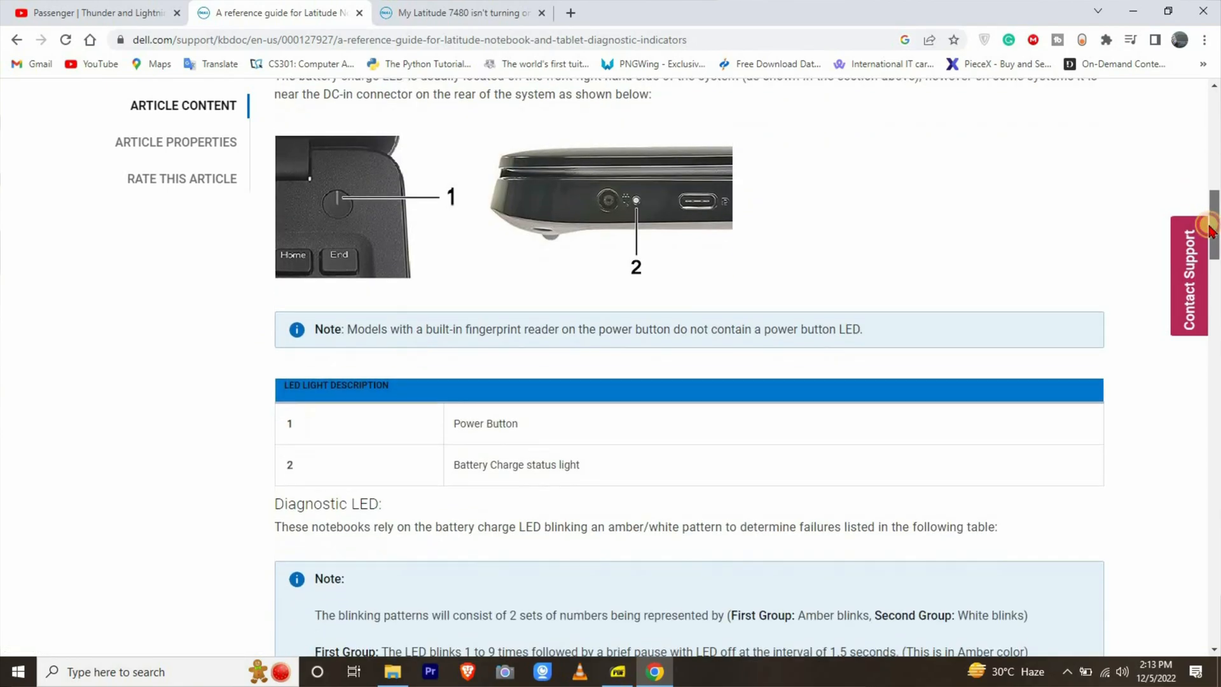
scroll("down", 3)
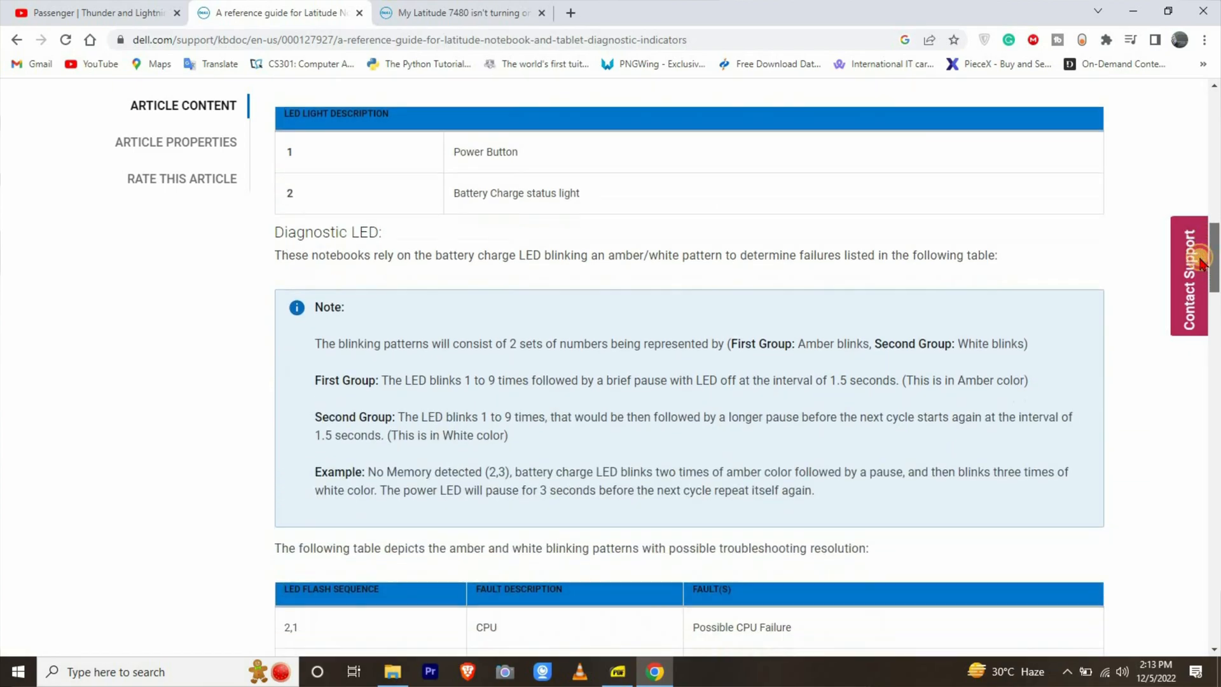
scroll("down", 3)
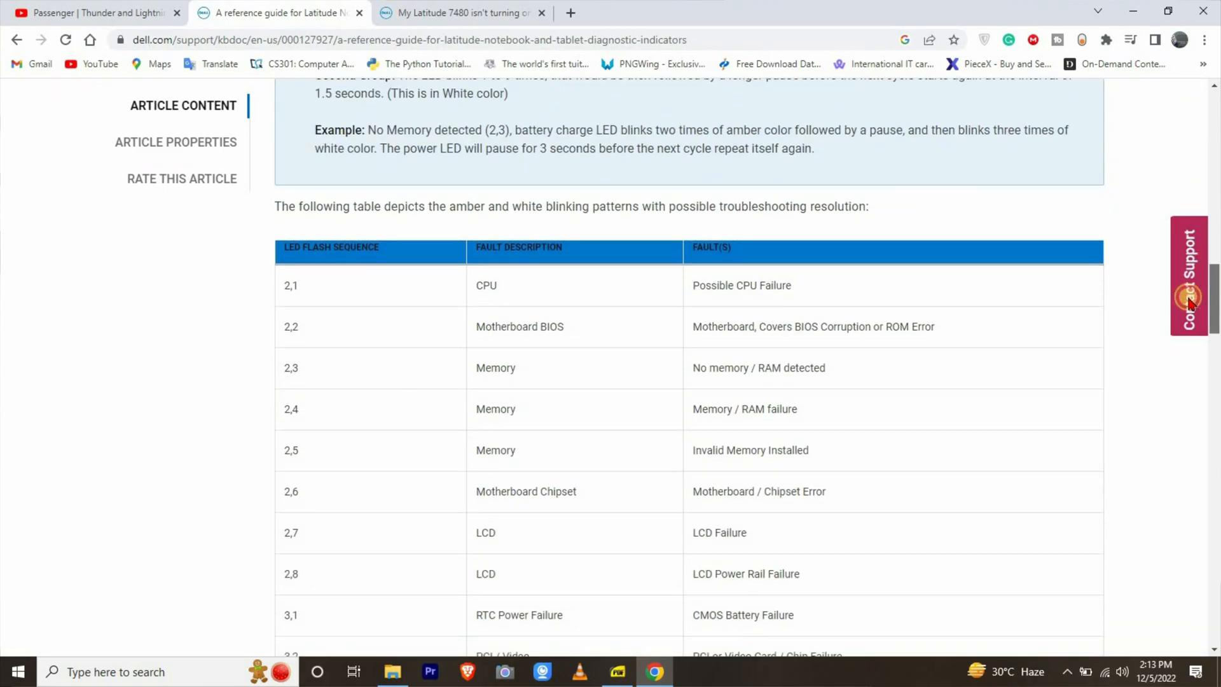
mouse_move(247, 454)
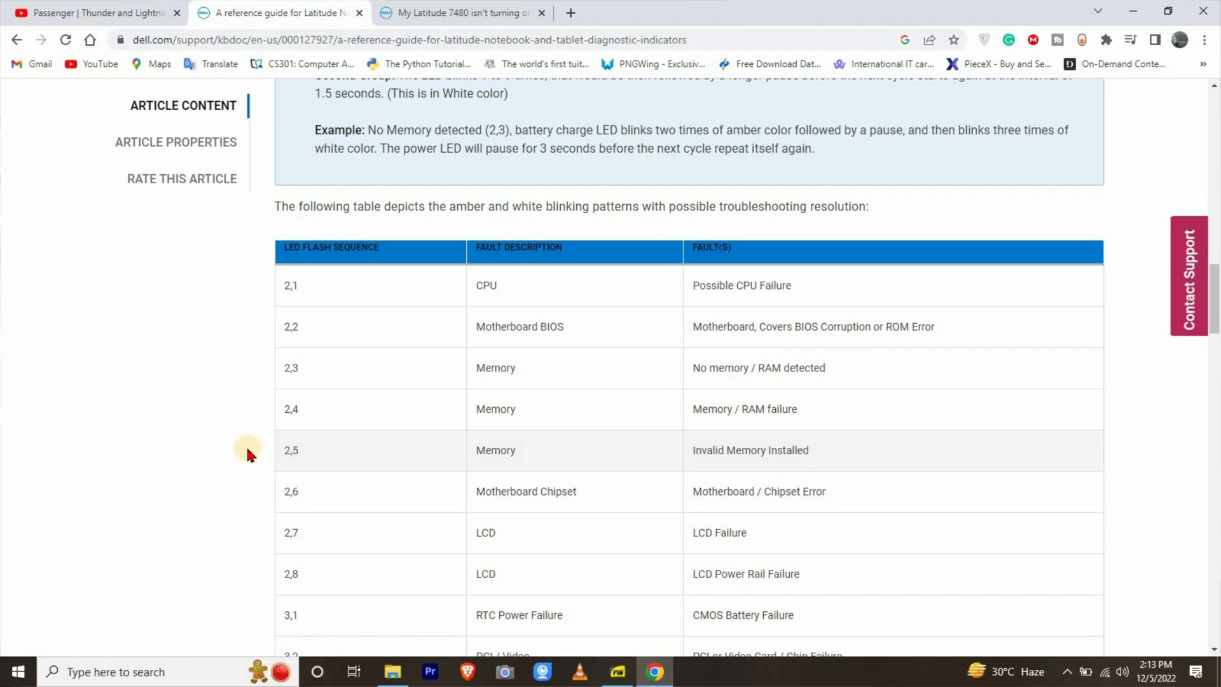
mouse_move(689, 451)
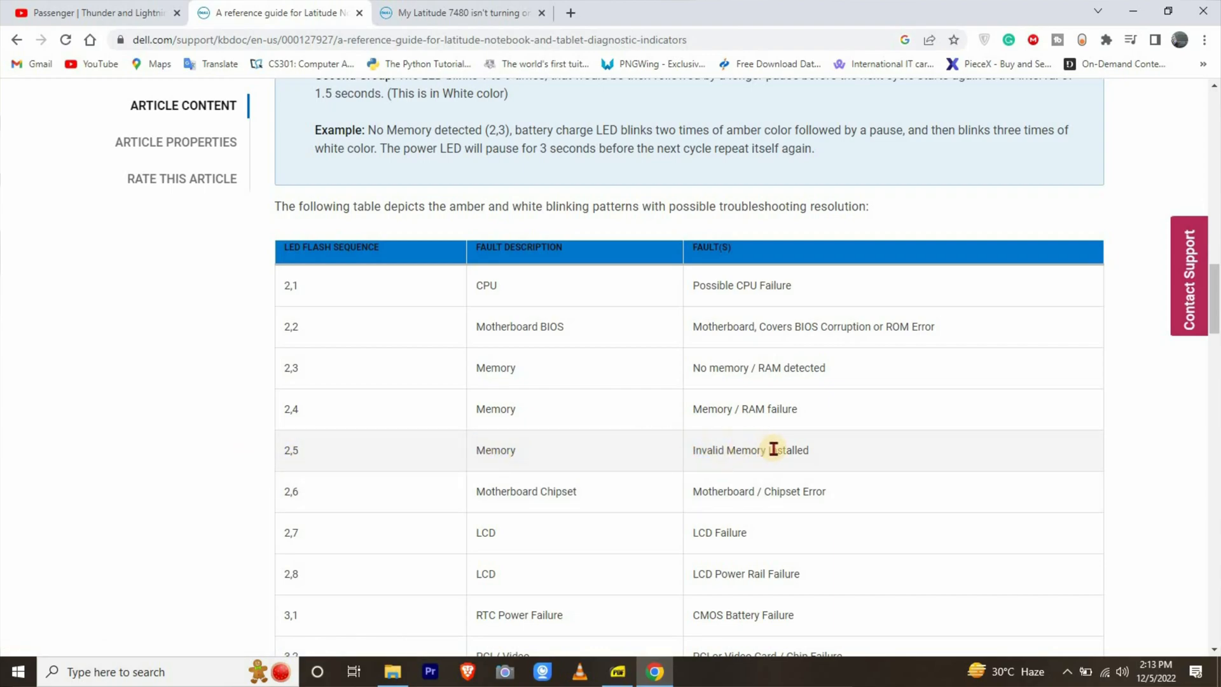
mouse_move(333, 454)
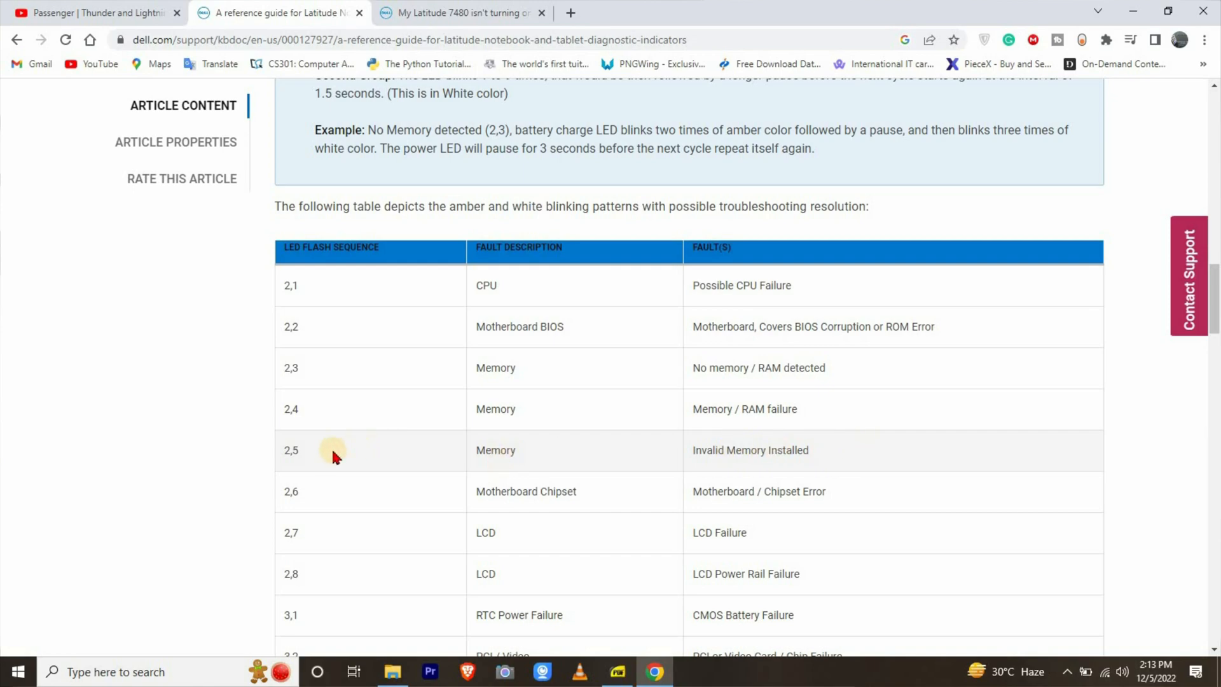